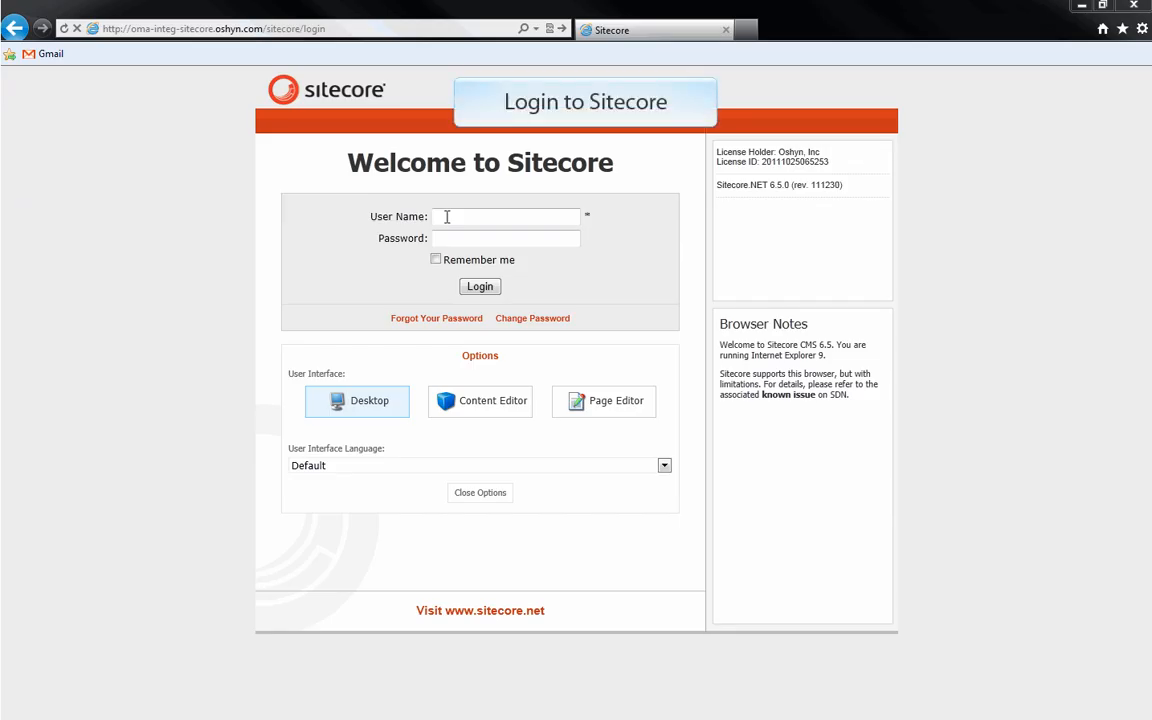
Step: Log in to the Sitecore integration site with user name 'admin'
{"action": "type", "text": "admi"}
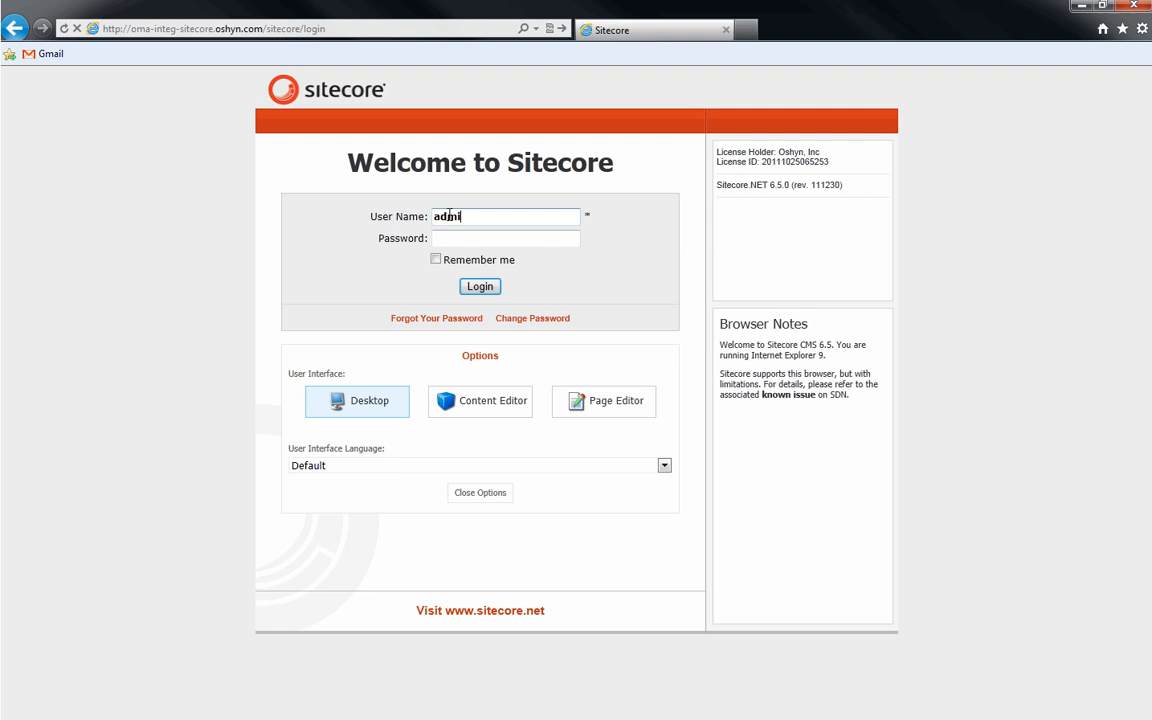
{"action": "left_click", "coordinate": [479, 286]}
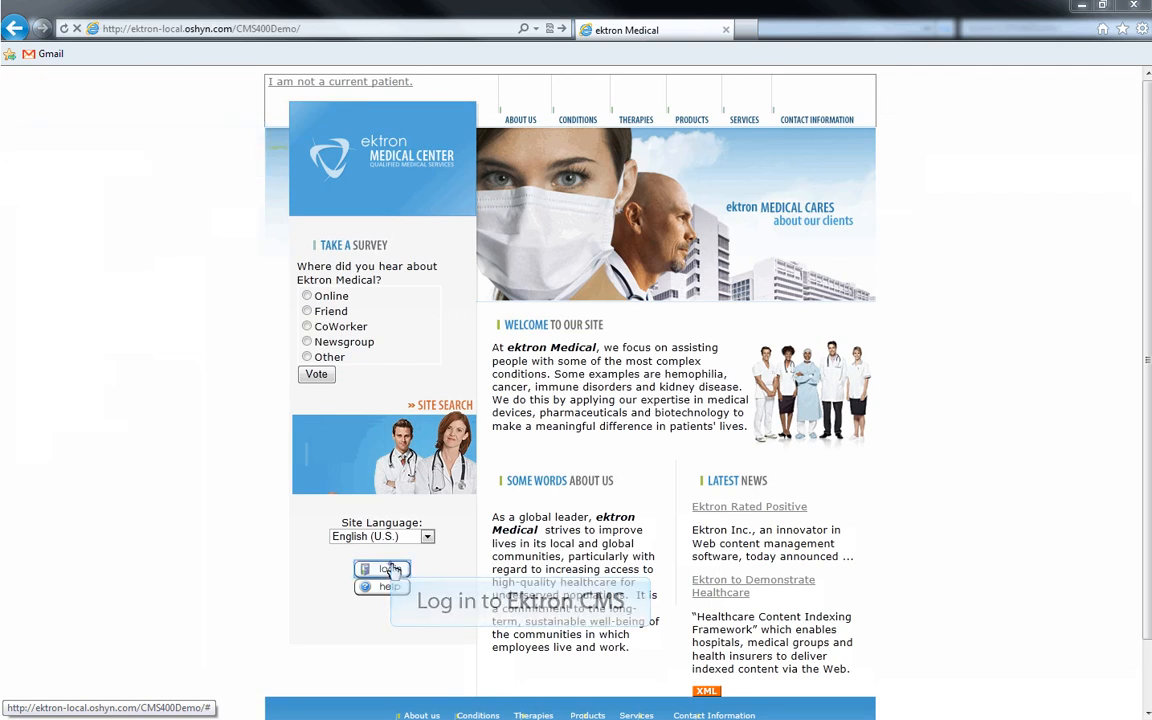
Step: Sign in to Ektron CMS400 as admin and open the Workarea
{"action": "left_click", "coordinate": [382, 568]}
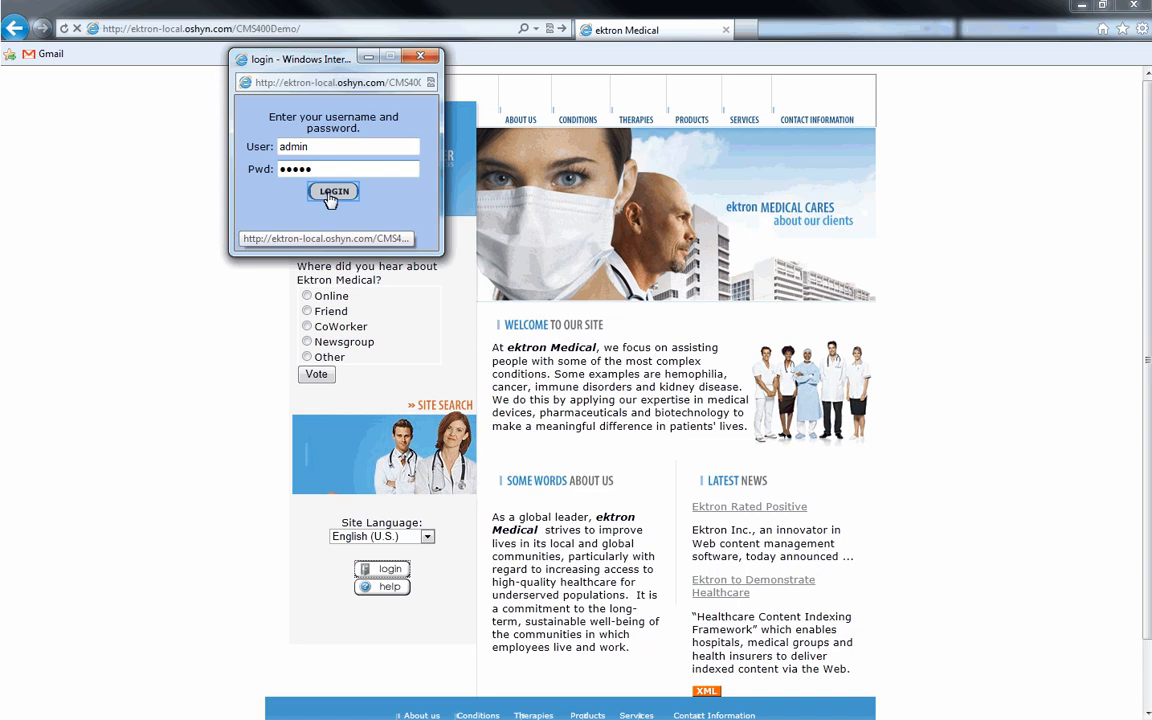
{"action": "left_click", "coordinate": [333, 191]}
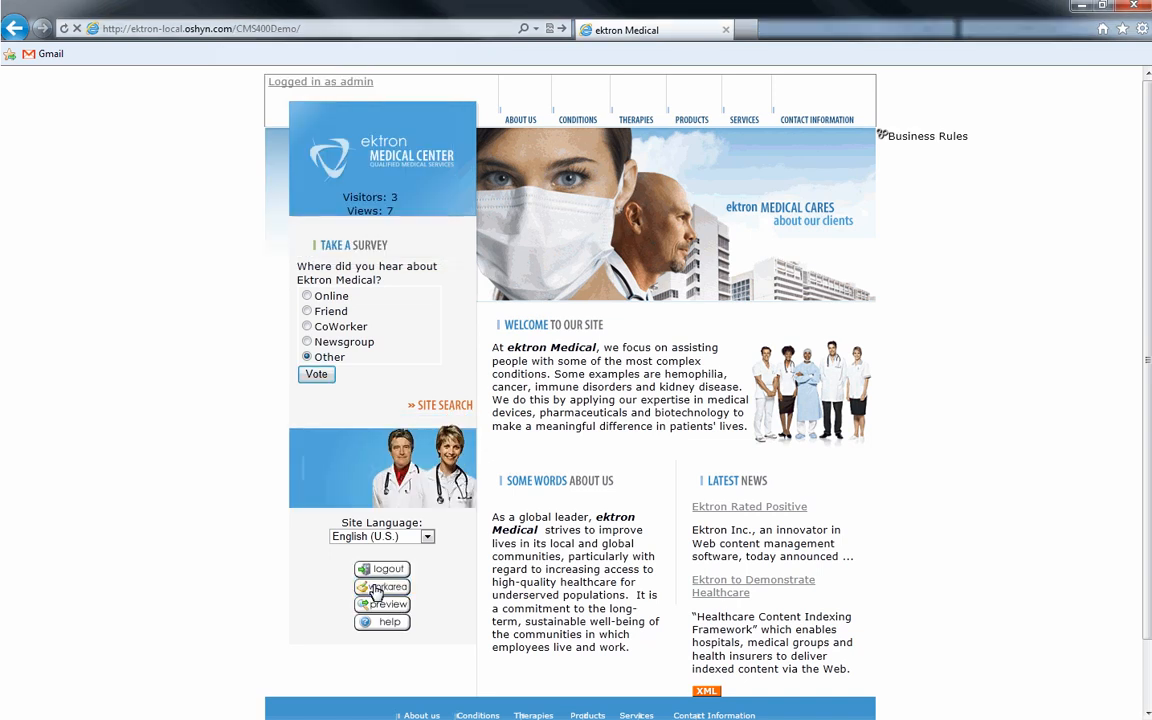
{"action": "left_click", "coordinate": [382, 587]}
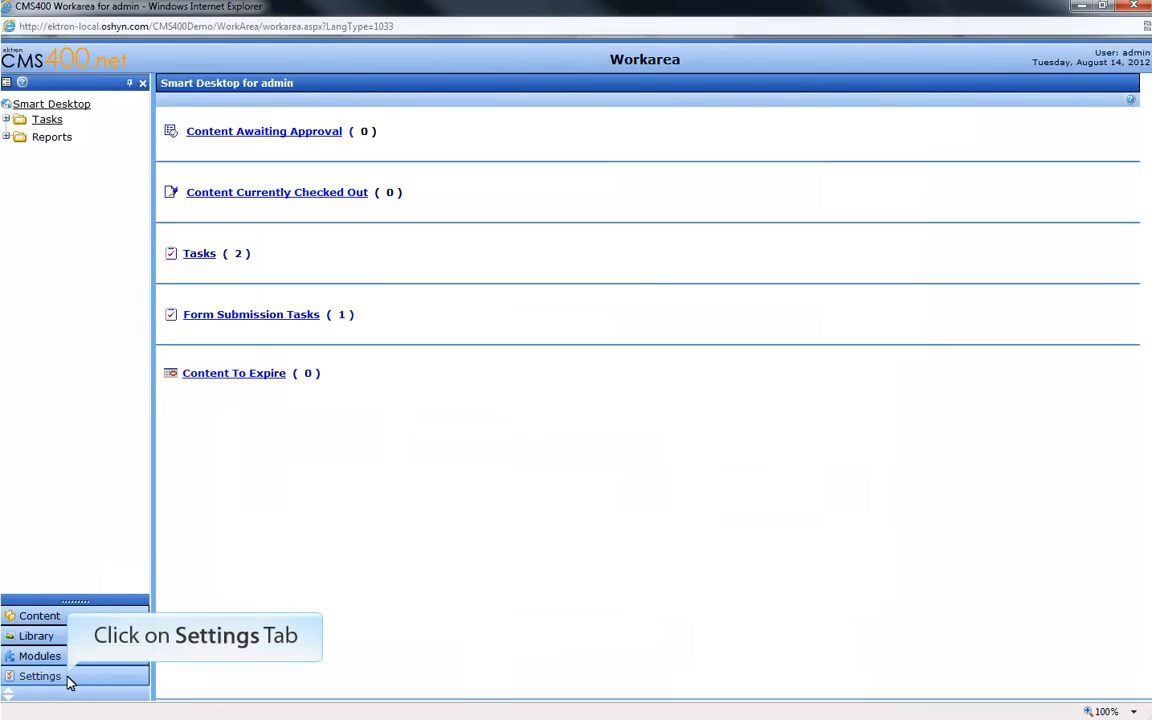
Step: Review Settings > Template Configuration and open aboutus.aspx in Notepad++
{"action": "left_click", "coordinate": [40, 676]}
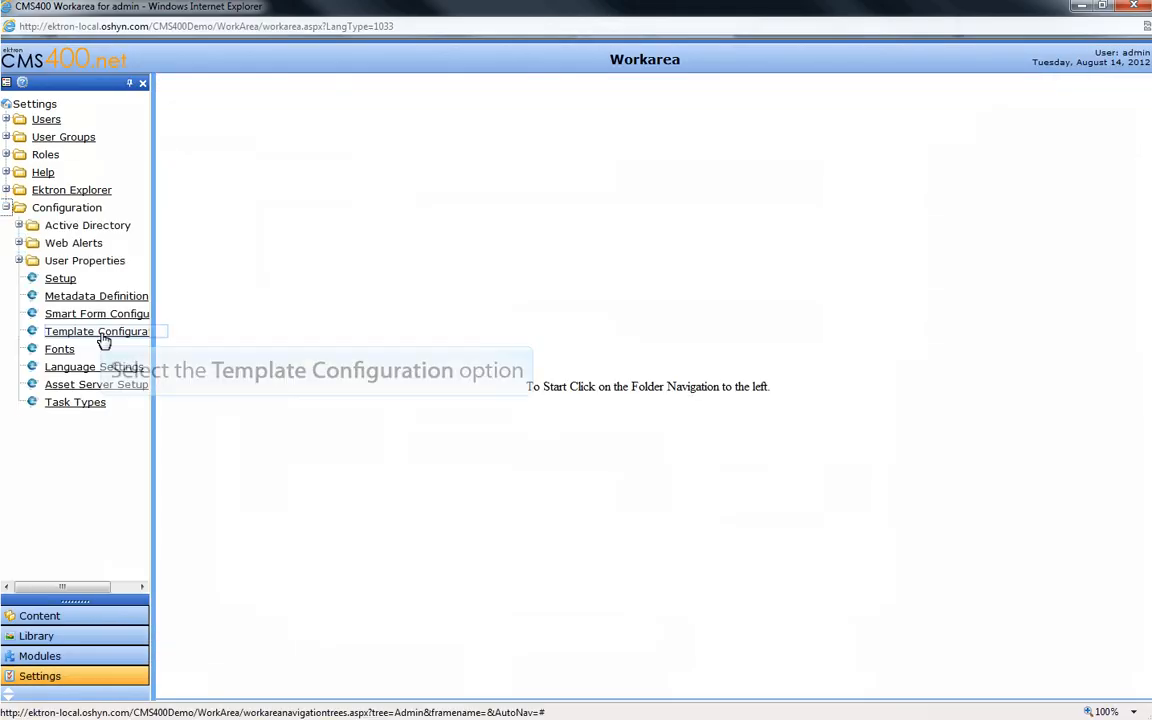
{"action": "left_click", "coordinate": [96, 331]}
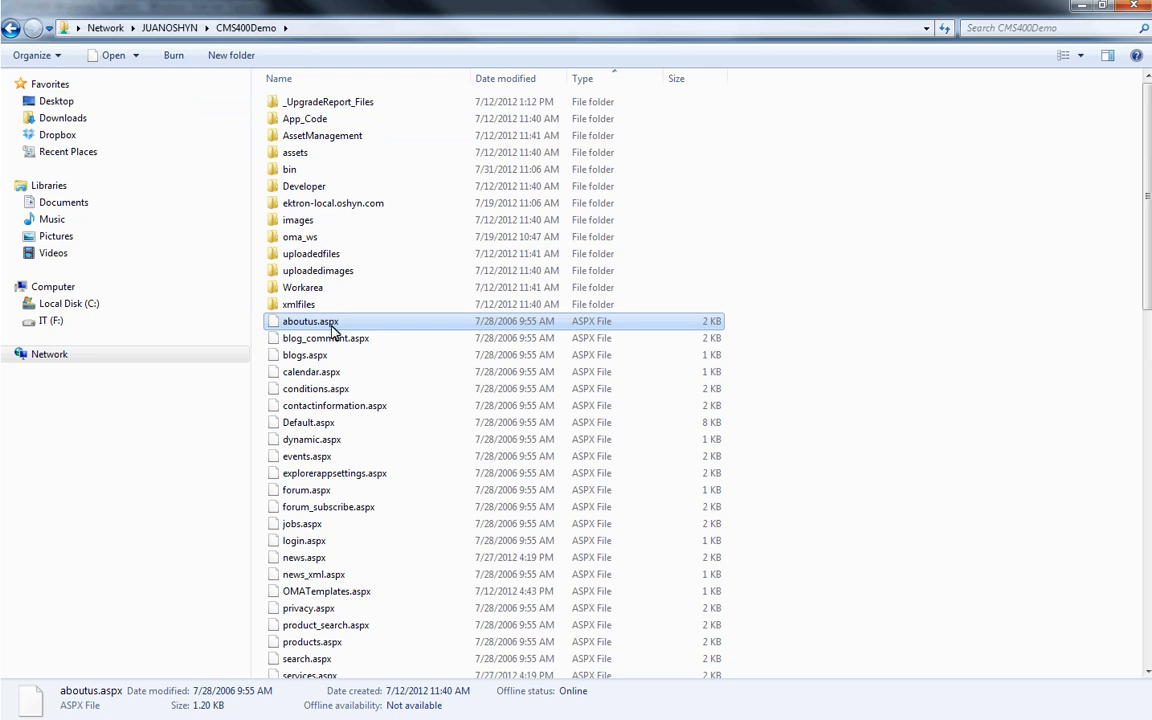
{"action": "double_click", "coordinate": [309, 321]}
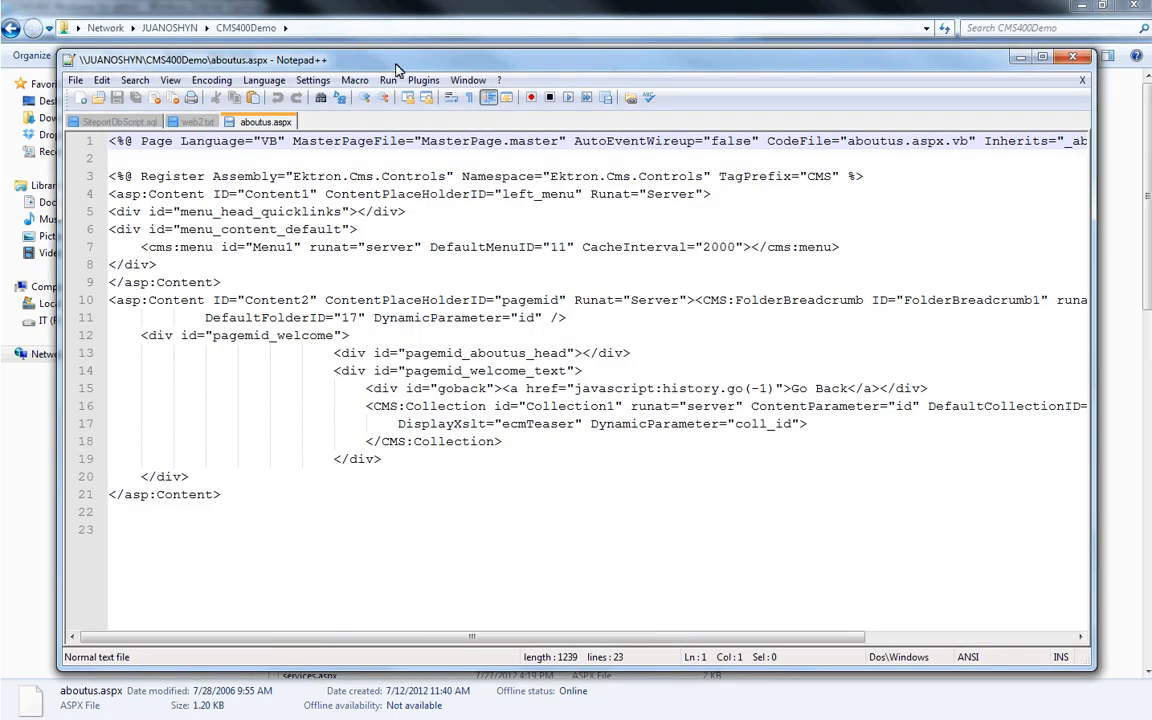
{"action": "left_click", "coordinate": [1041, 57]}
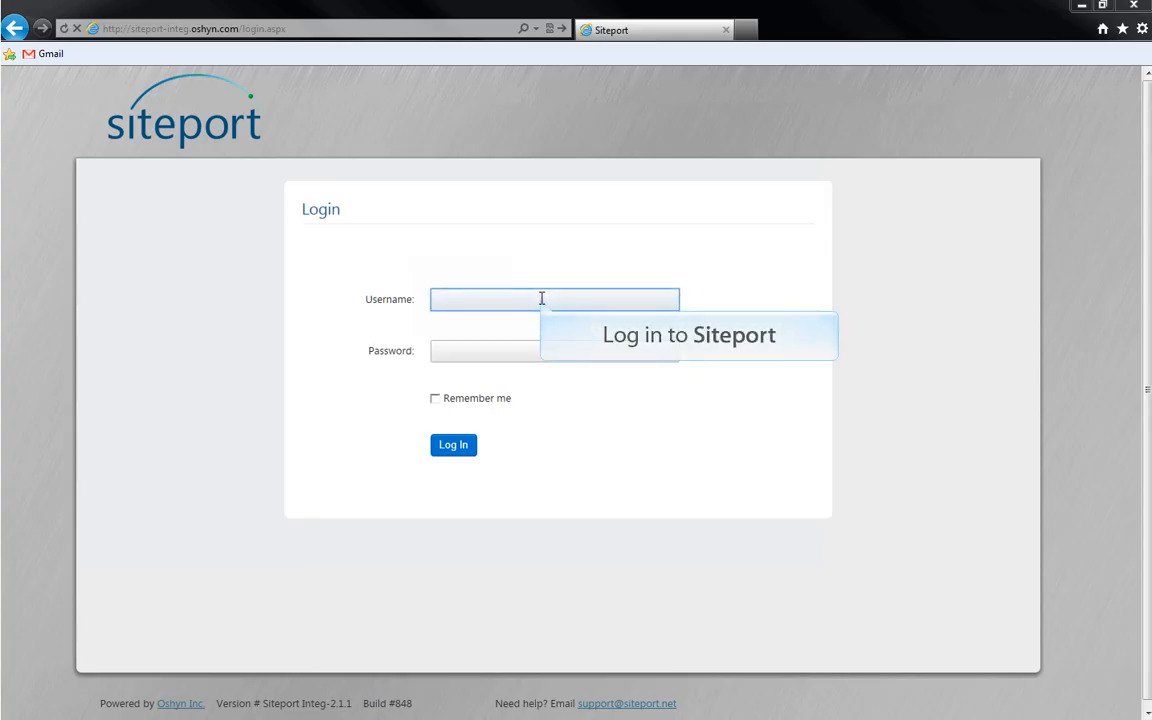
Step: Sign in to Siteport as admin and save a new migration named 'Ektron Templates'
{"action": "type", "text": "admin"}
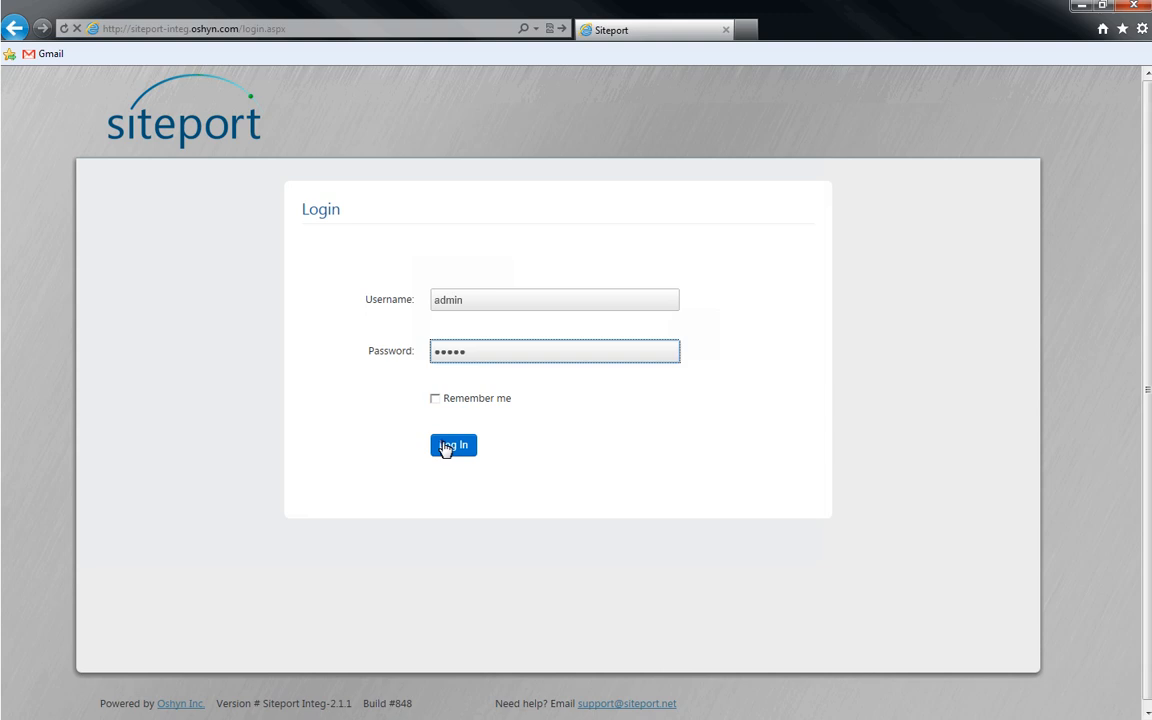
{"action": "left_click", "coordinate": [453, 445]}
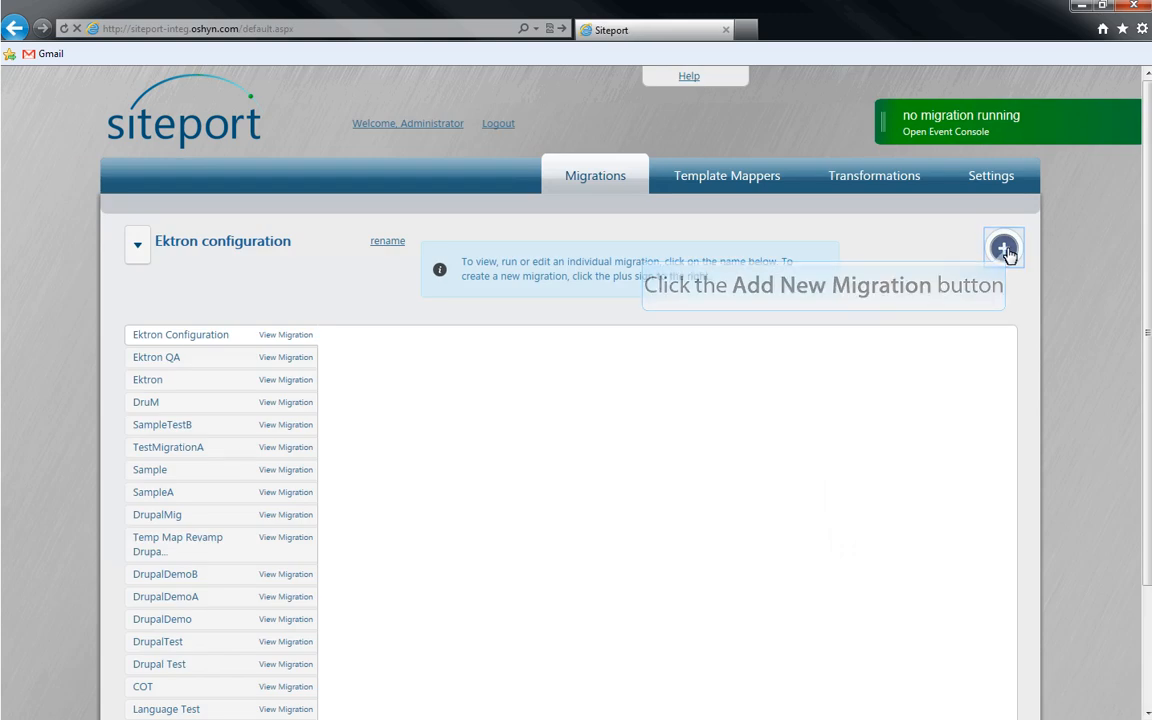
{"action": "left_click", "coordinate": [1003, 247]}
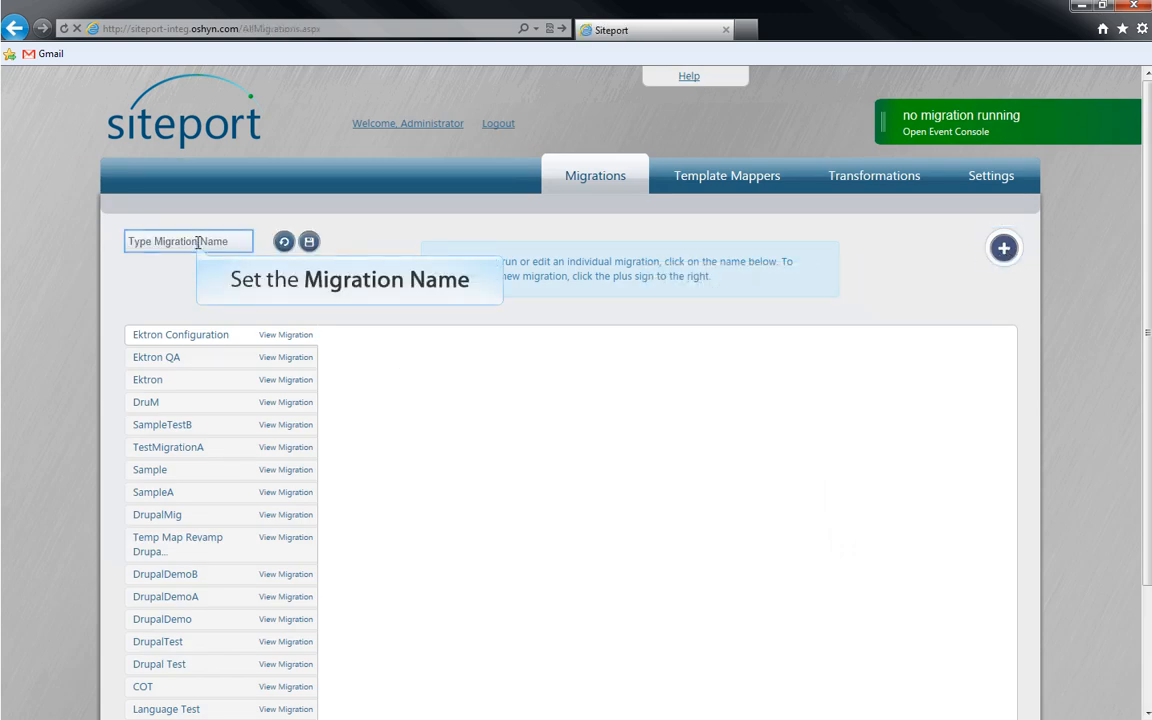
{"action": "type", "text": "Ektron Template"}
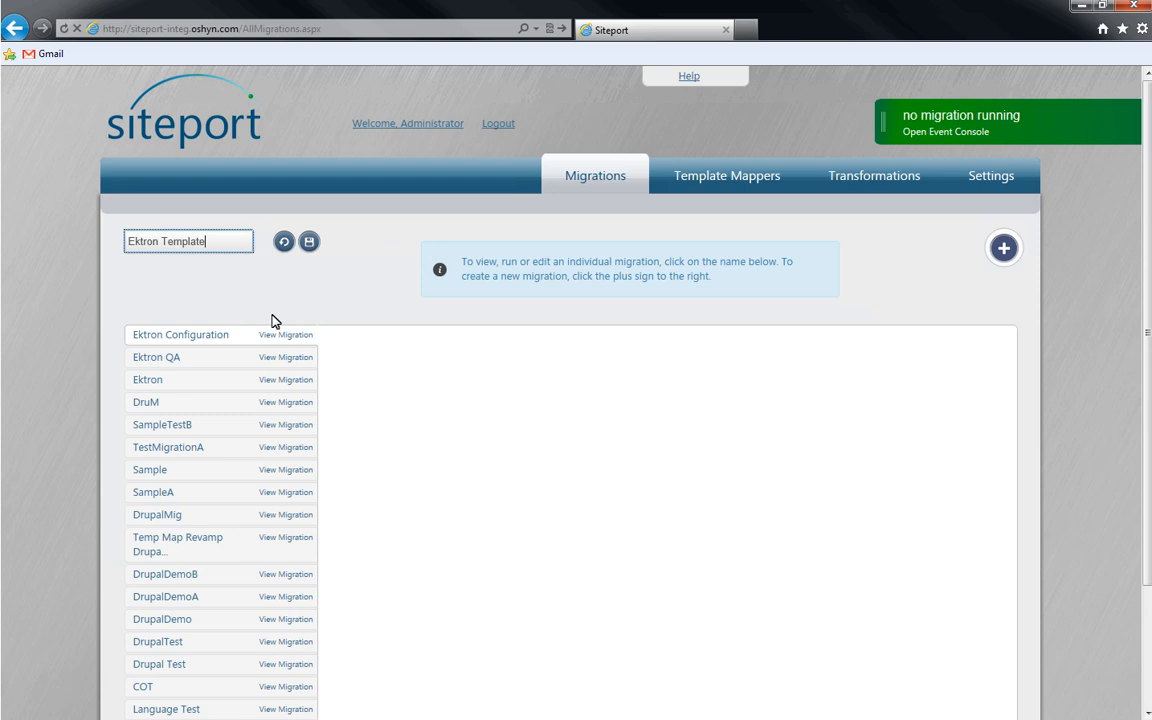
{"action": "left_click", "coordinate": [310, 241]}
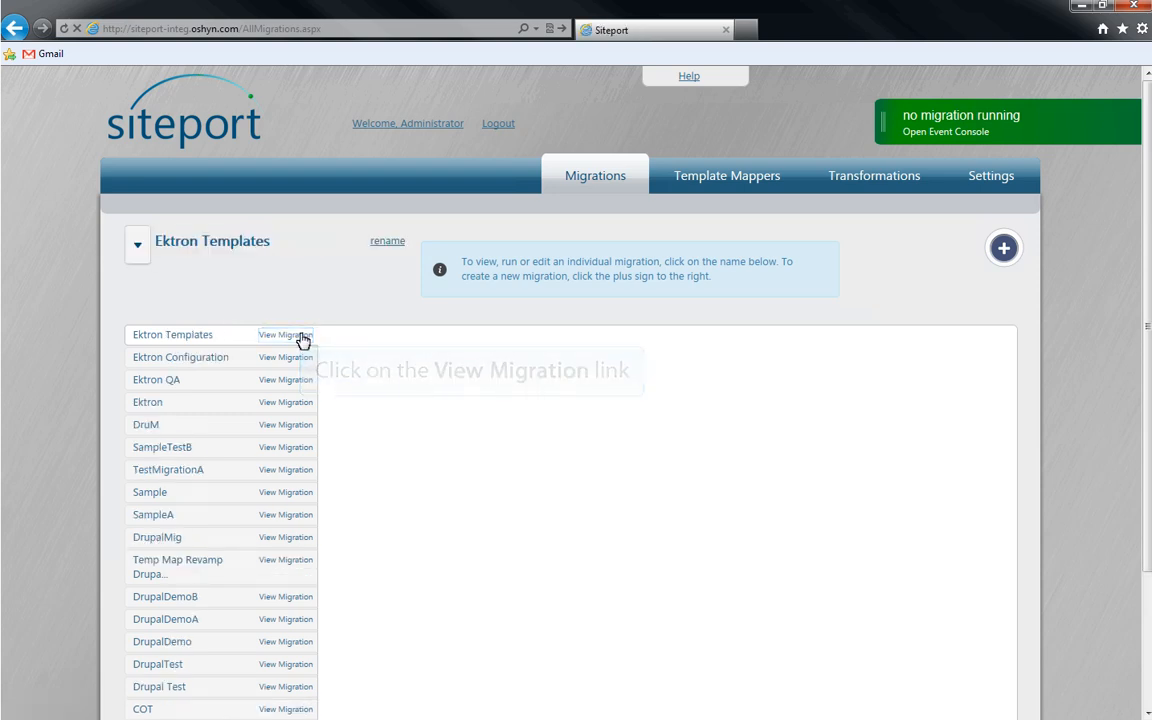
Step: Check the Ektron Server source, then choose Integration Sitecore v65 as target server
{"action": "left_click", "coordinate": [285, 334]}
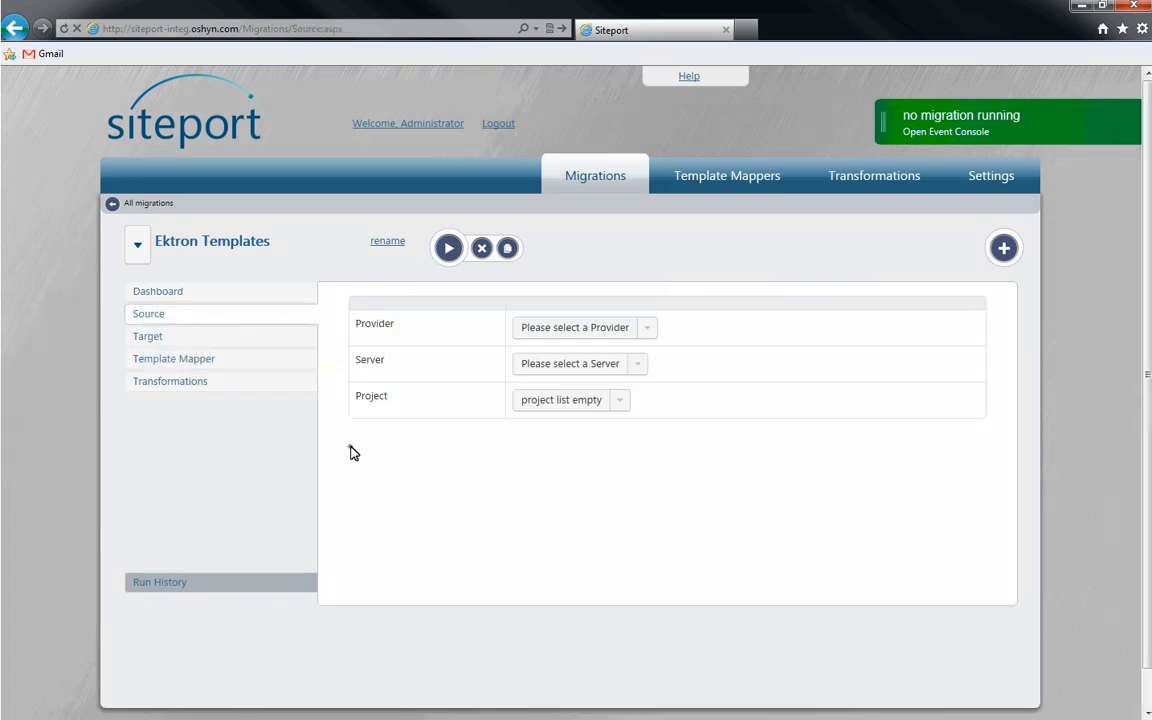
{"action": "mouse_move", "coordinate": [648, 330]}
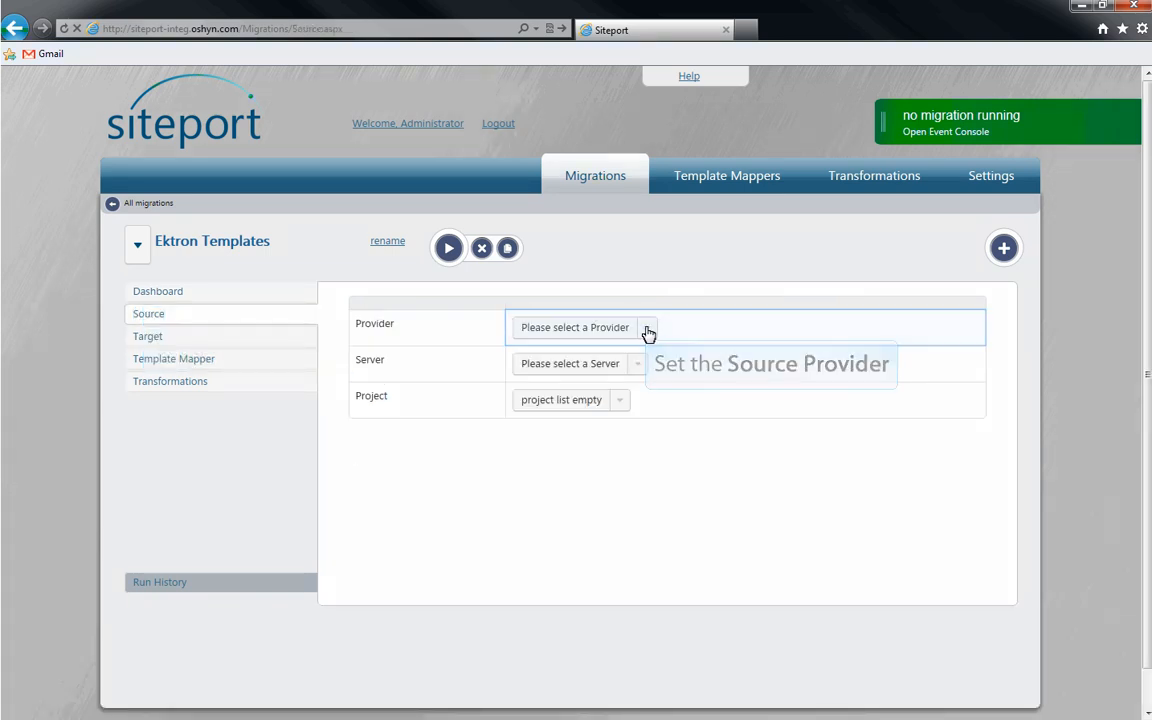
{"action": "left_click", "coordinate": [575, 327]}
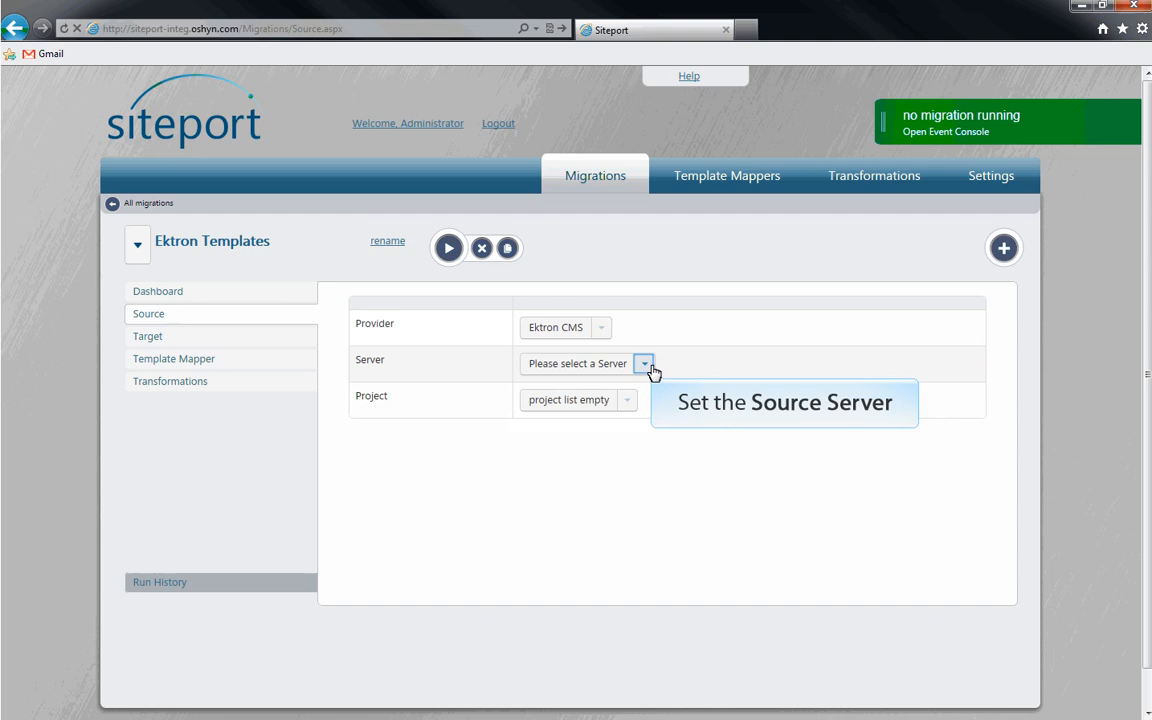
{"action": "left_click", "coordinate": [644, 363]}
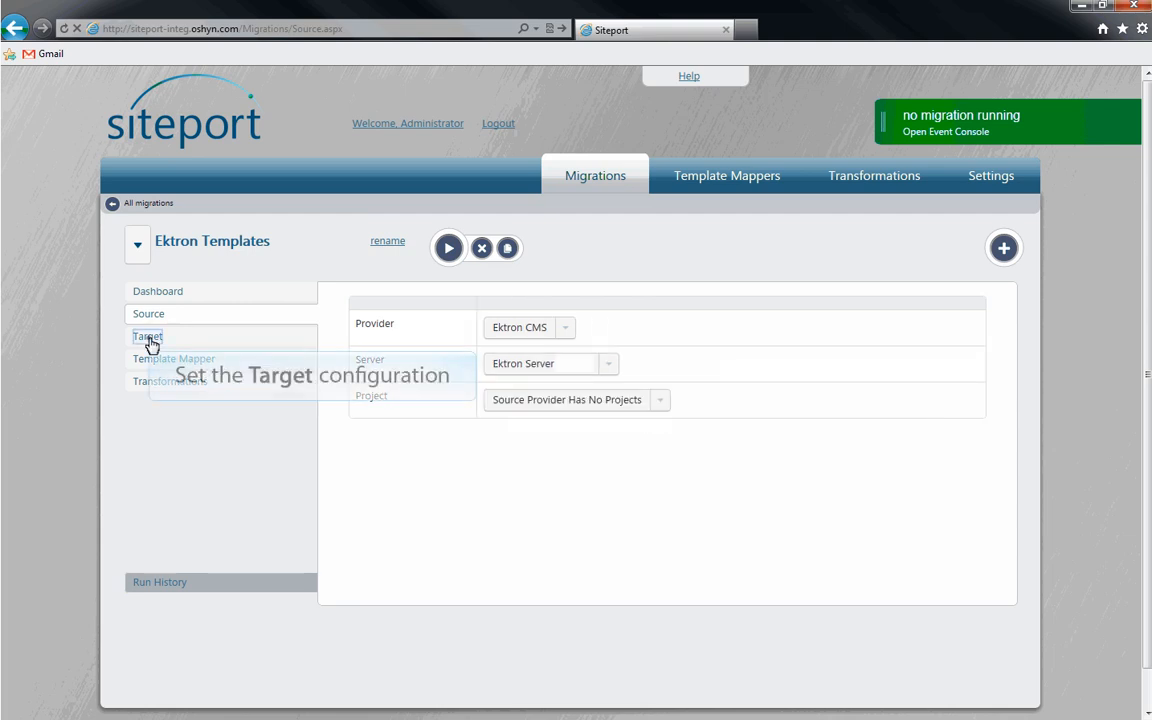
{"action": "left_click", "coordinate": [147, 336]}
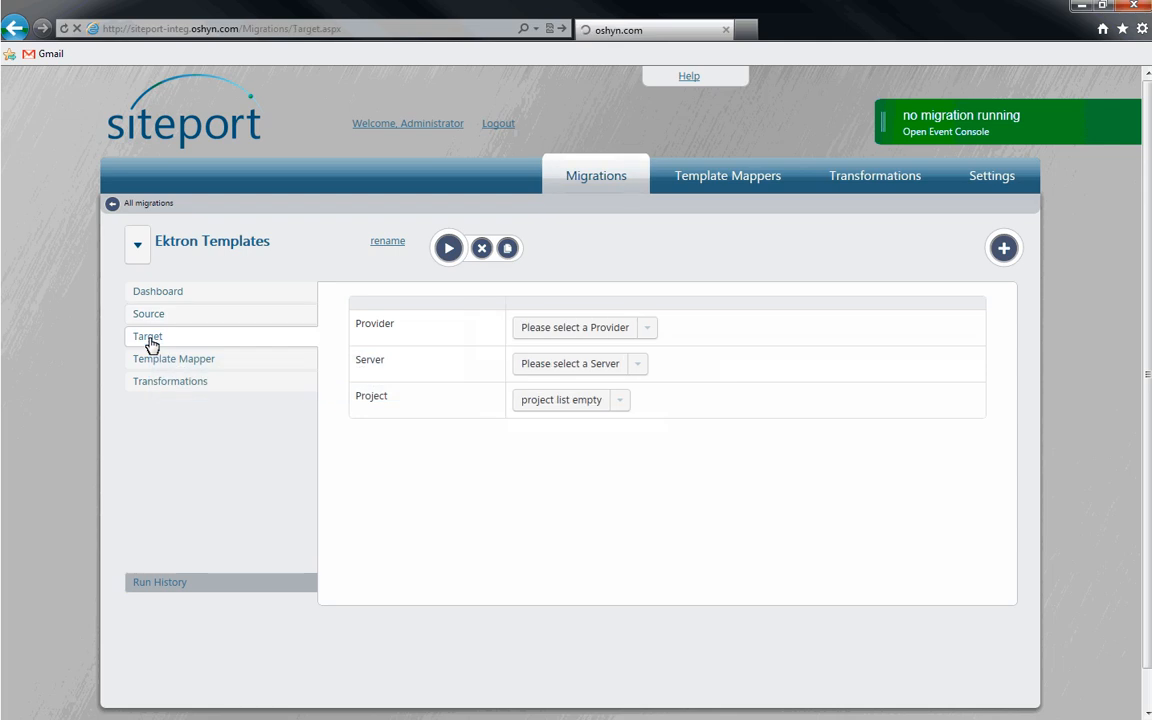
{"action": "mouse_move", "coordinate": [648, 327]}
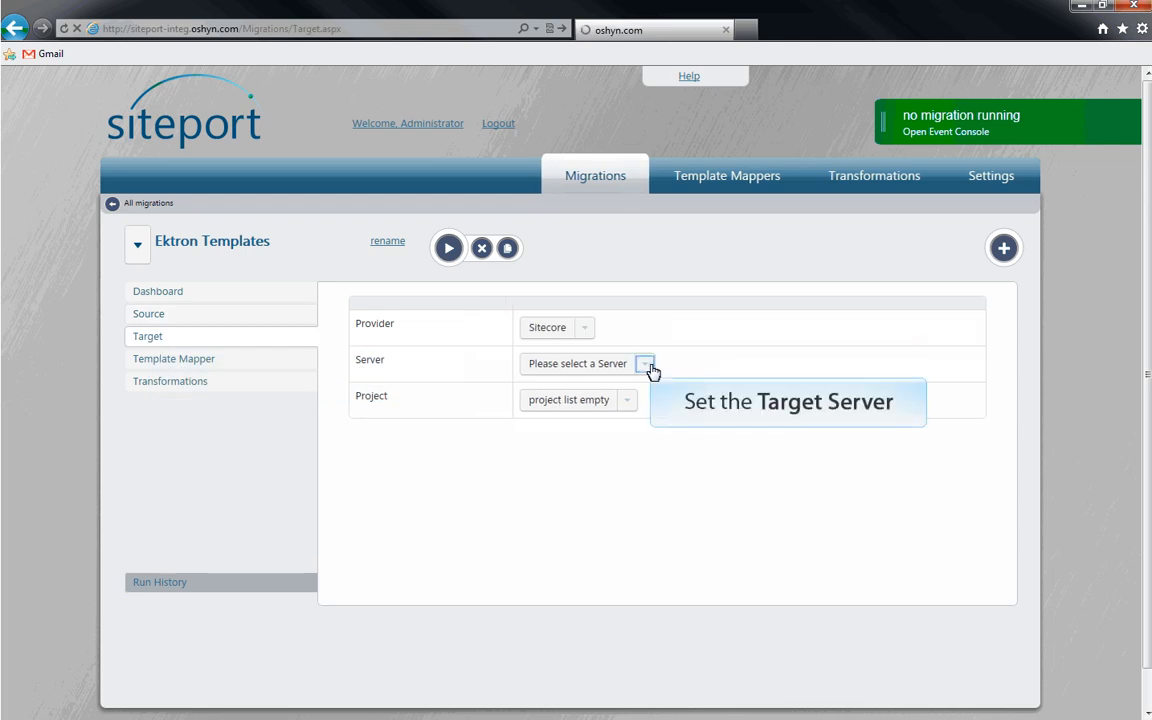
{"action": "left_click", "coordinate": [645, 363]}
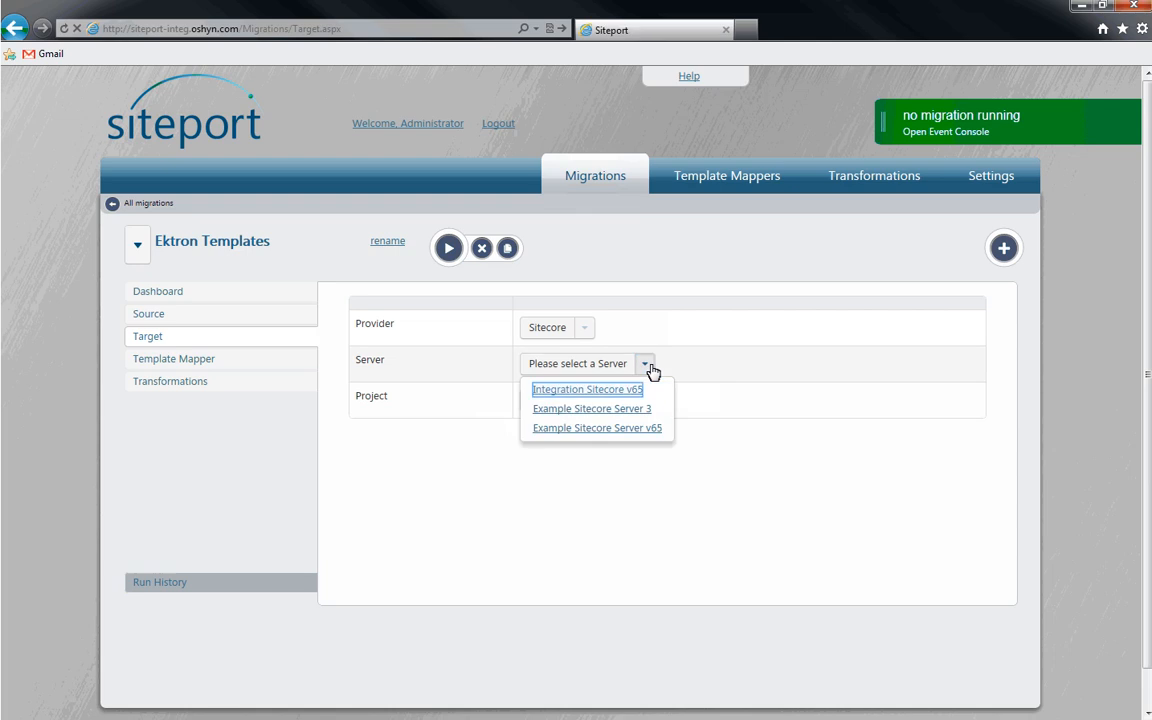
{"action": "left_click", "coordinate": [587, 389]}
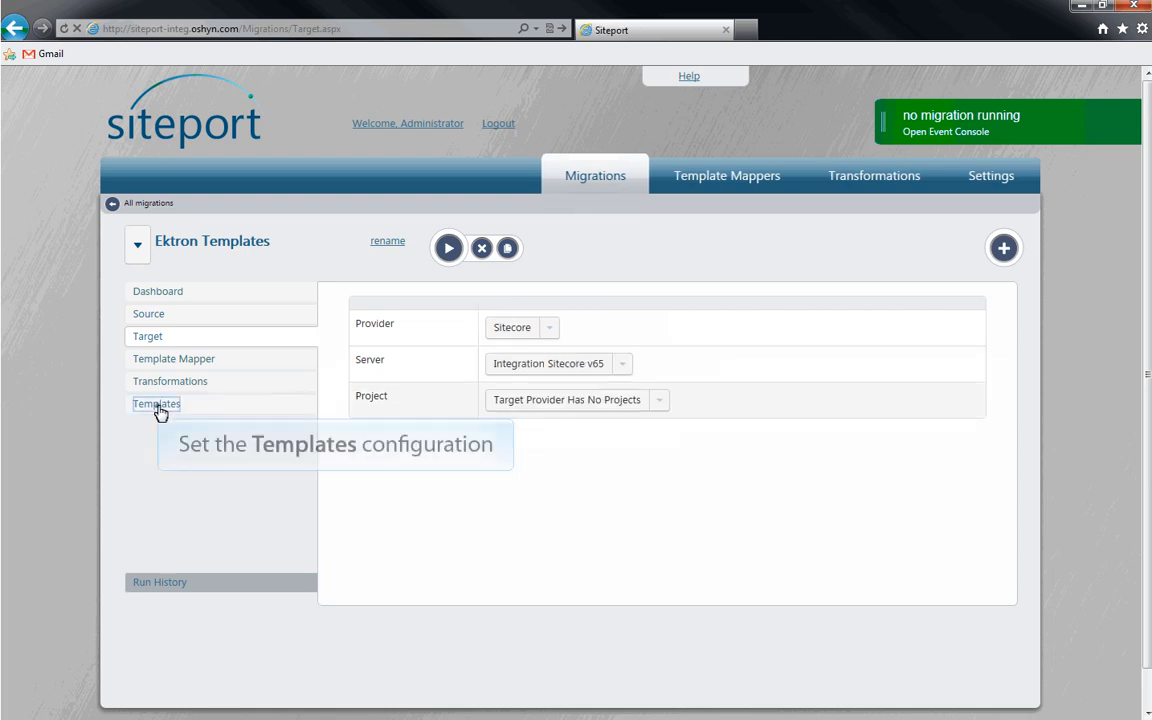
Step: Log in to Ektron Server as admin and save all thirteen templates to the migration
{"action": "left_click", "coordinate": [156, 403]}
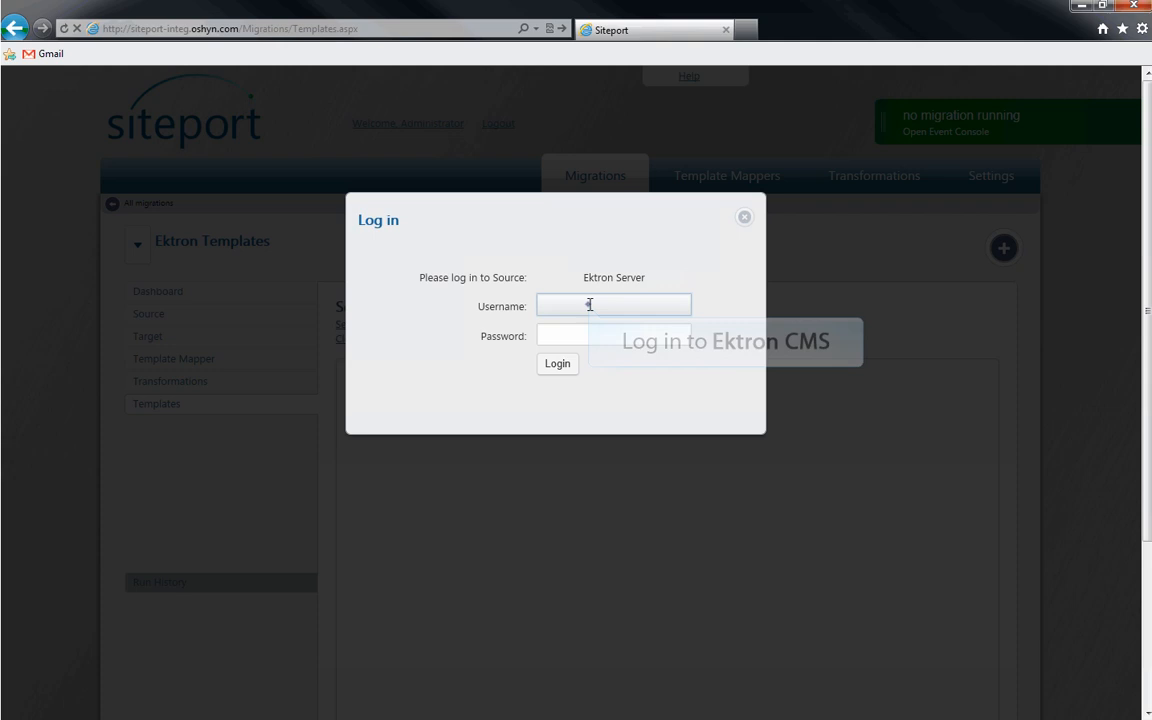
{"action": "type", "text": "admin"}
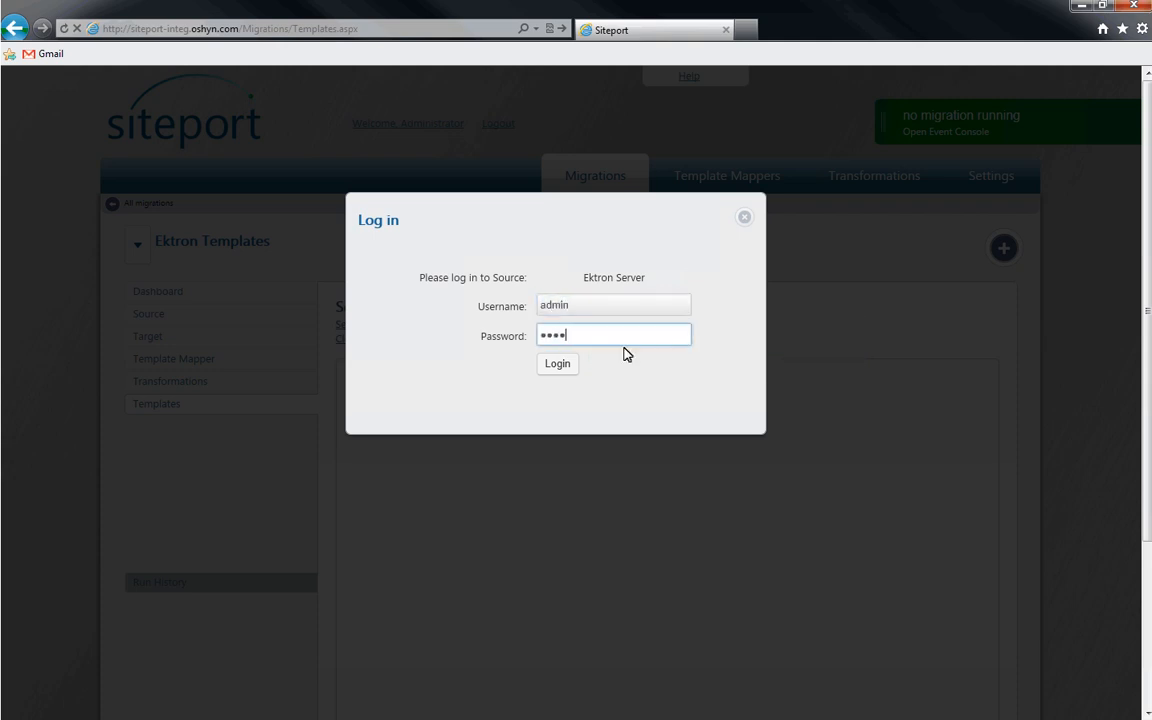
{"action": "left_click", "coordinate": [557, 363]}
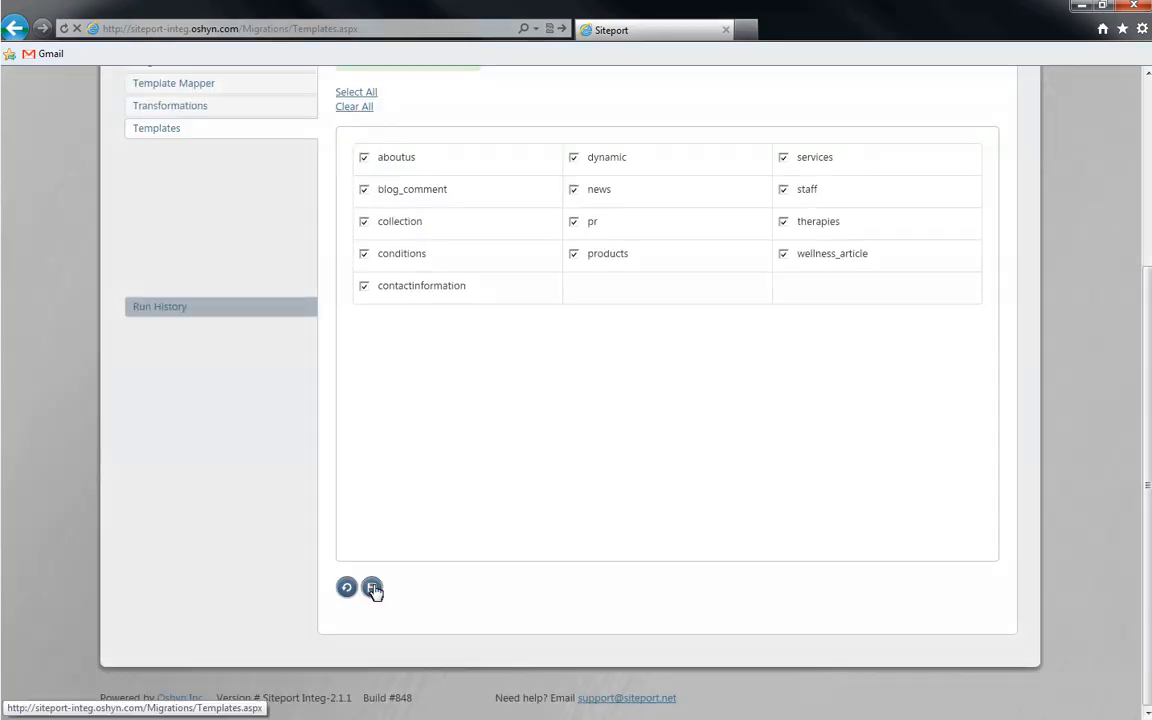
{"action": "mouse_move", "coordinate": [372, 587]}
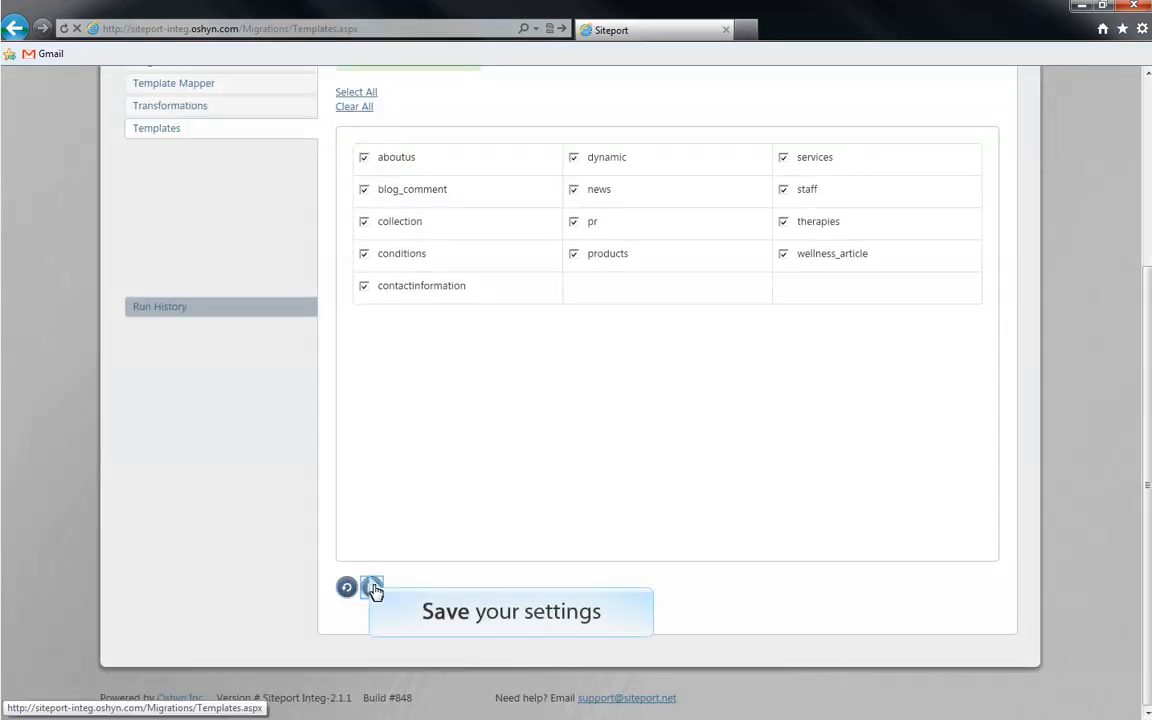
{"action": "left_click", "coordinate": [372, 587]}
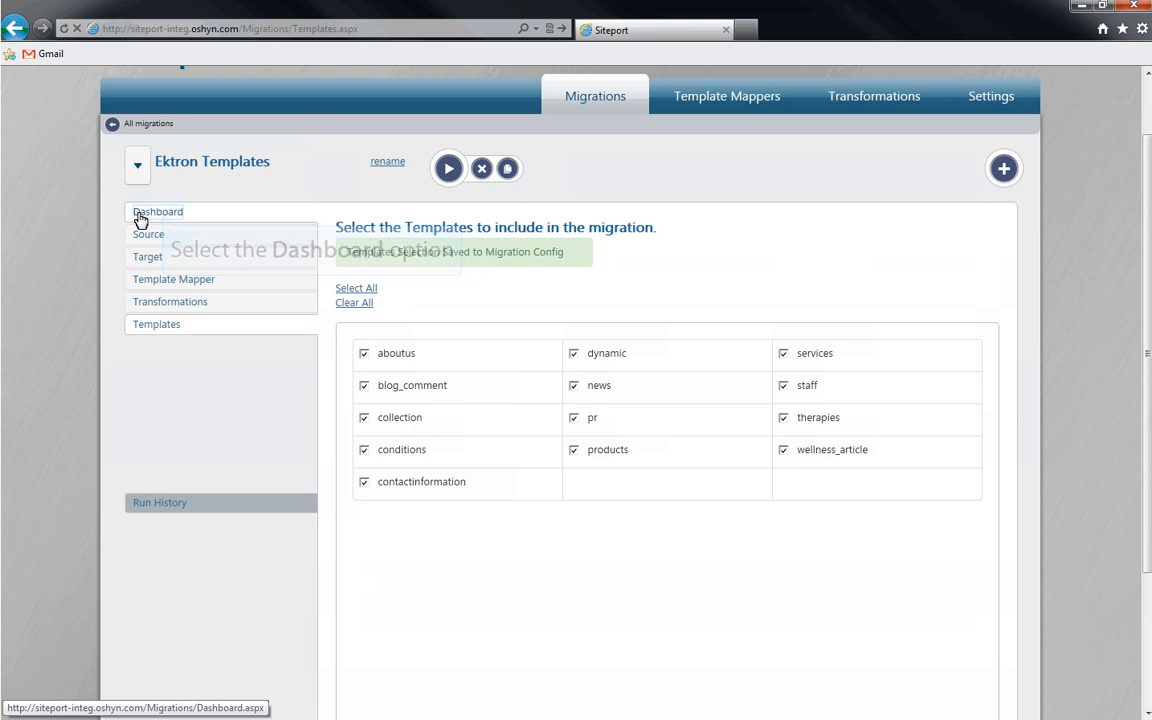
Step: Run the migration, log in to Sitecore as admin, and watch All Events until completion
{"action": "left_click", "coordinate": [157, 211]}
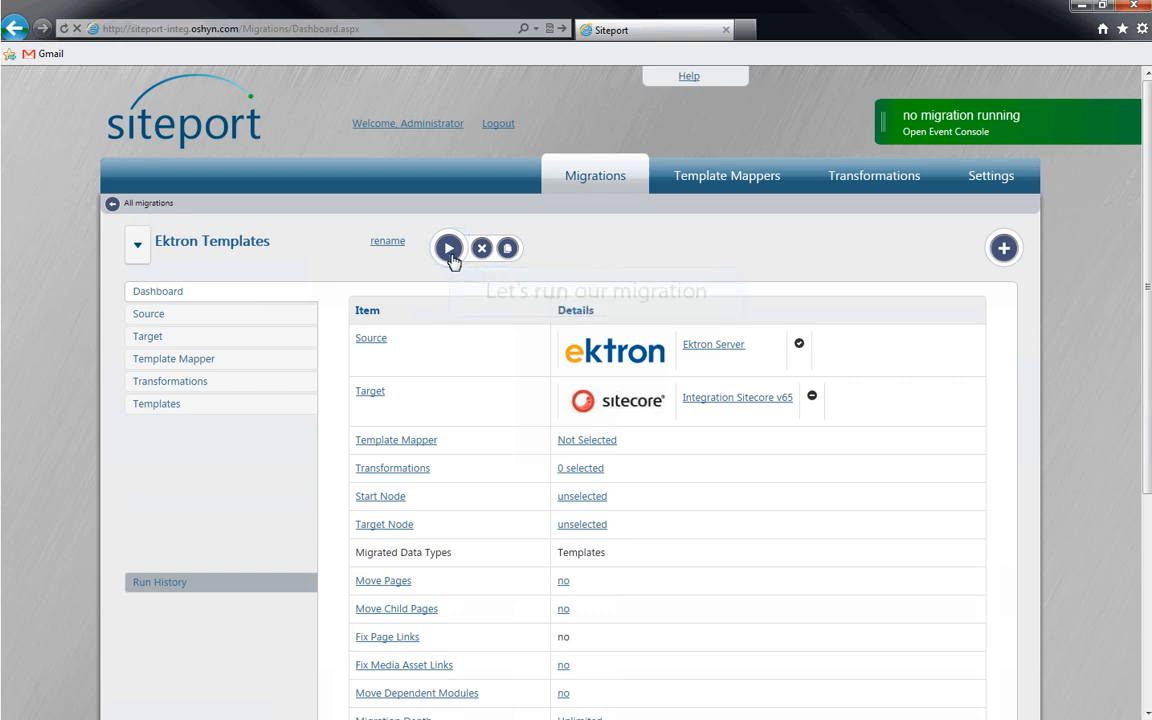
{"action": "left_click", "coordinate": [448, 248]}
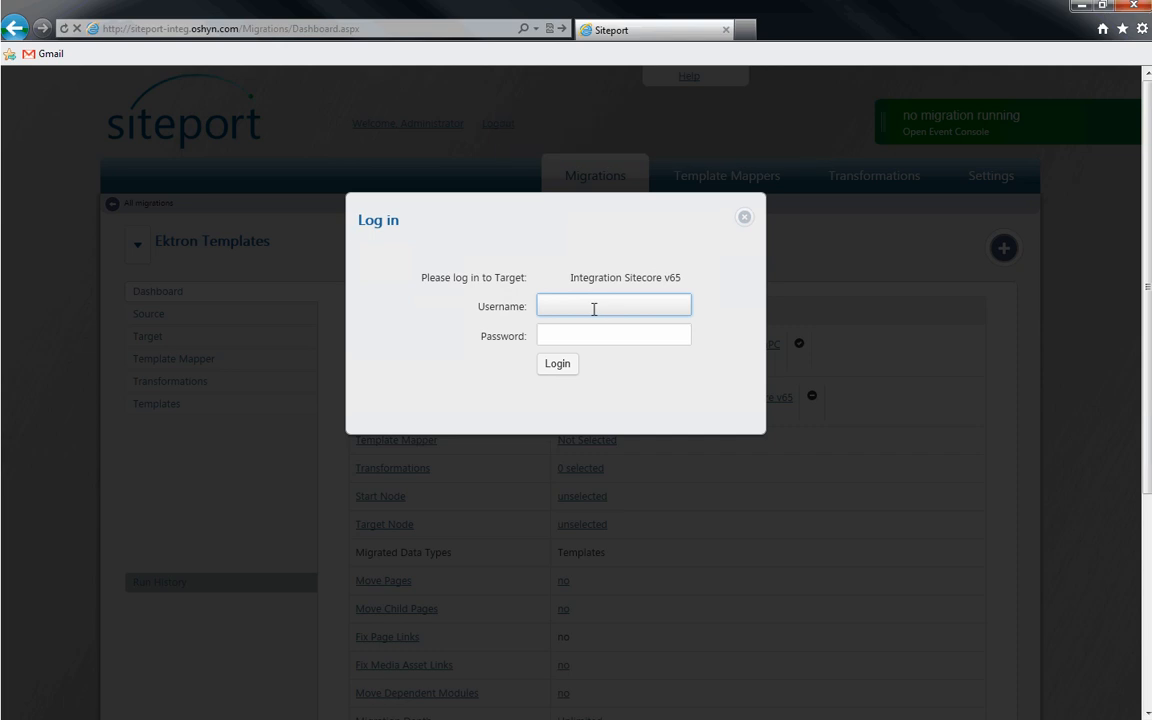
{"action": "type", "text": "admin"}
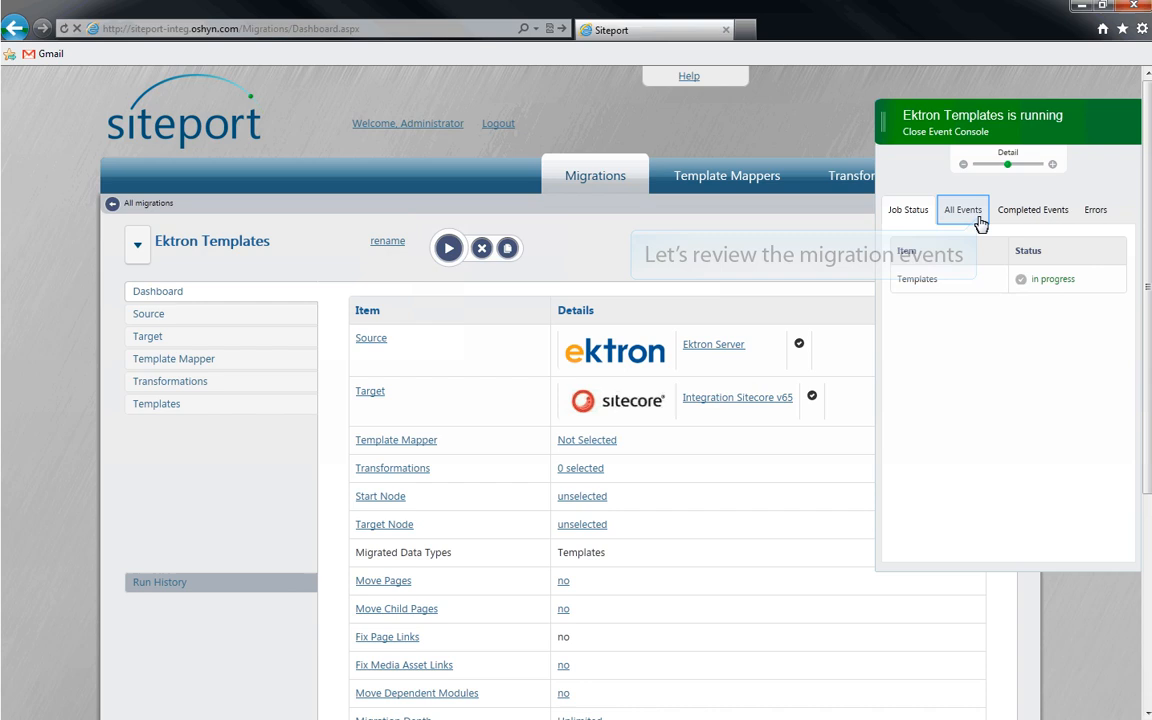
{"action": "left_click", "coordinate": [962, 209]}
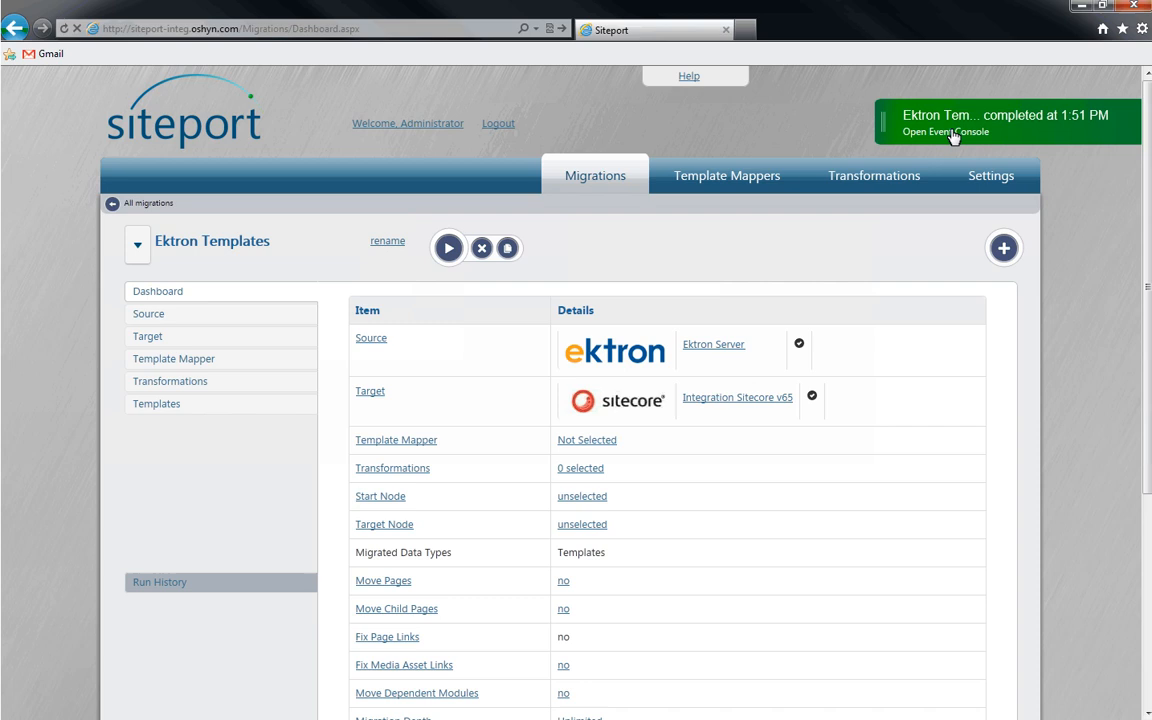
{"action": "left_click", "coordinate": [943, 132]}
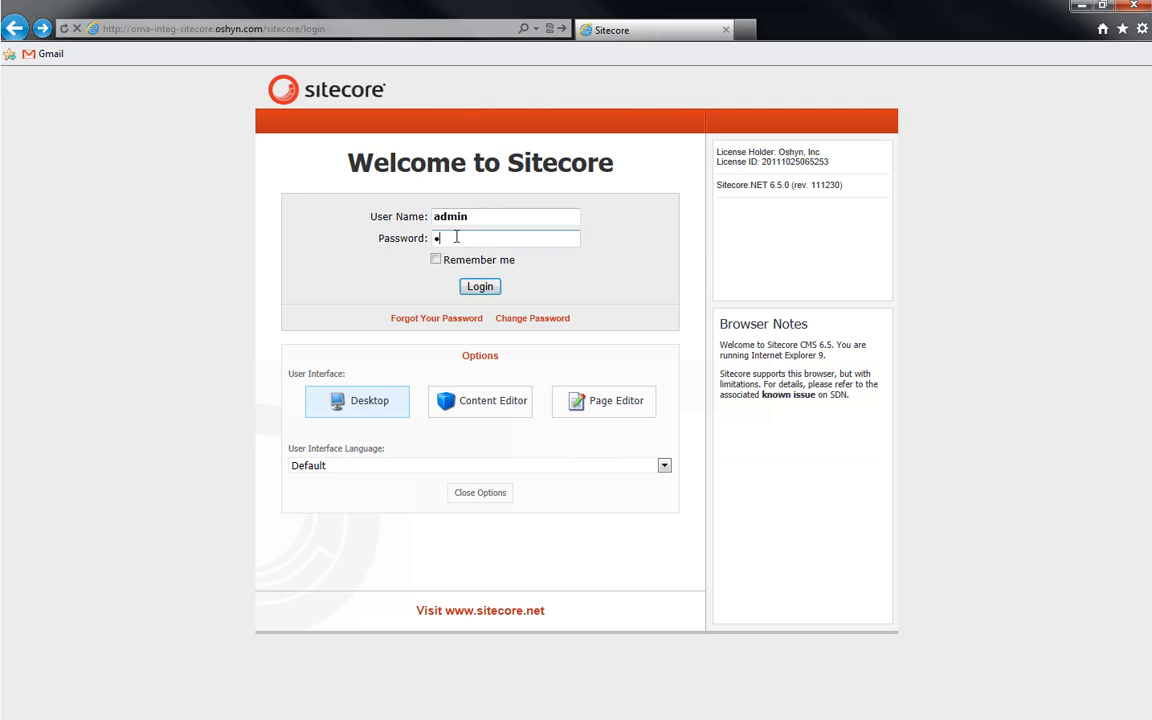
Step: Log in to Content Editor and view the CMS400 aboutus and wellness_article template fields
{"action": "left_click", "coordinate": [479, 286]}
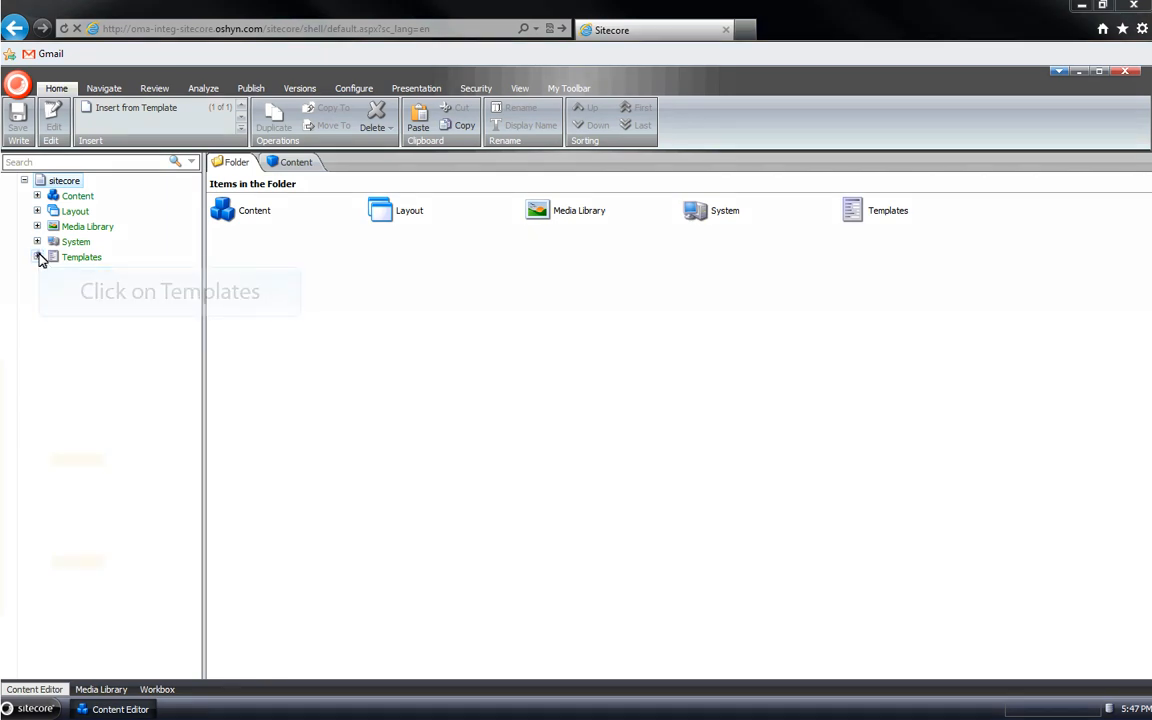
{"action": "left_click", "coordinate": [37, 257]}
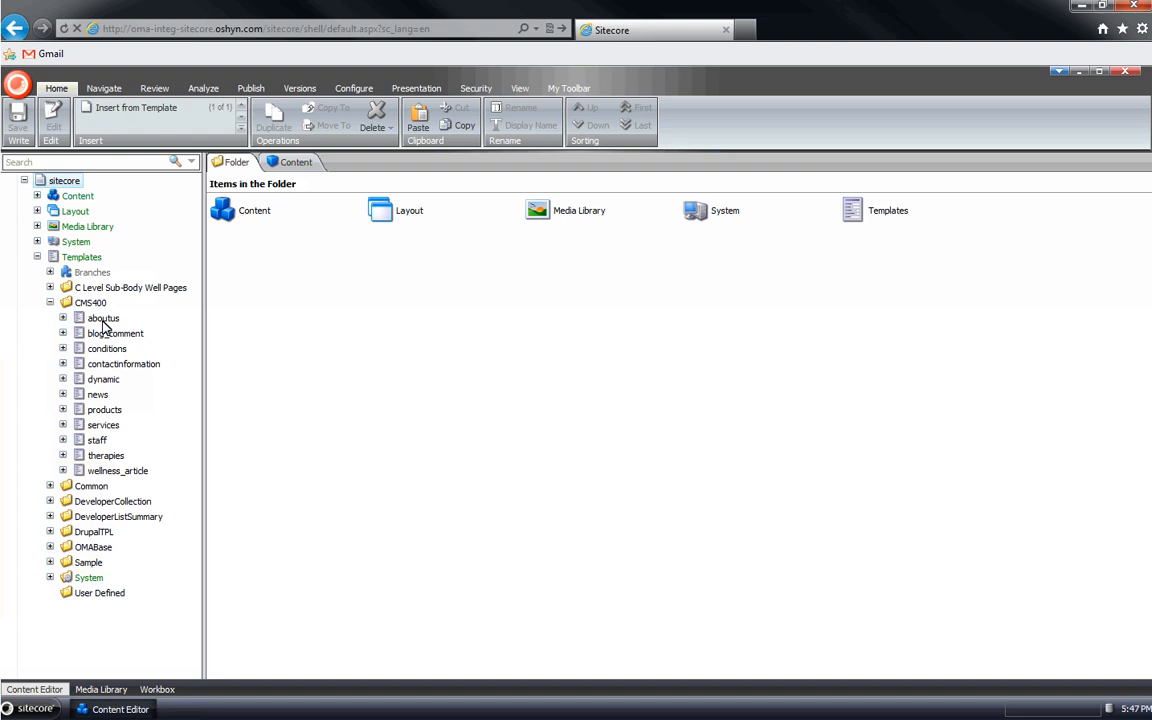
{"action": "left_click", "coordinate": [103, 318]}
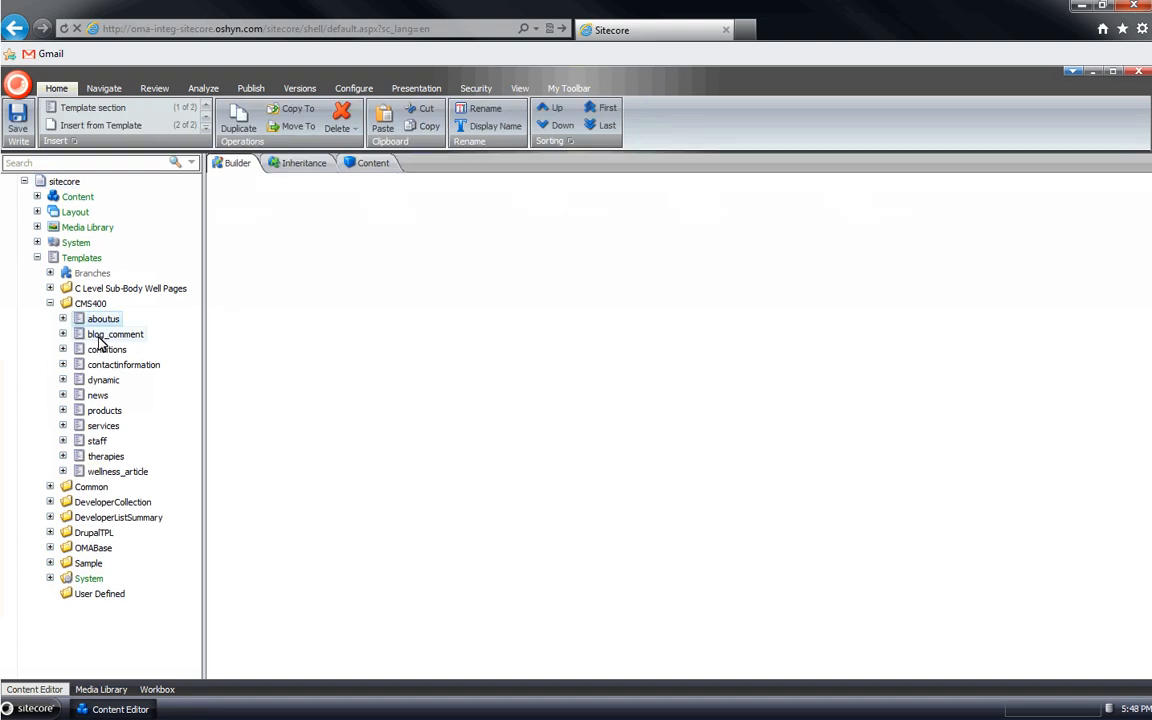
{"action": "left_click", "coordinate": [103, 318]}
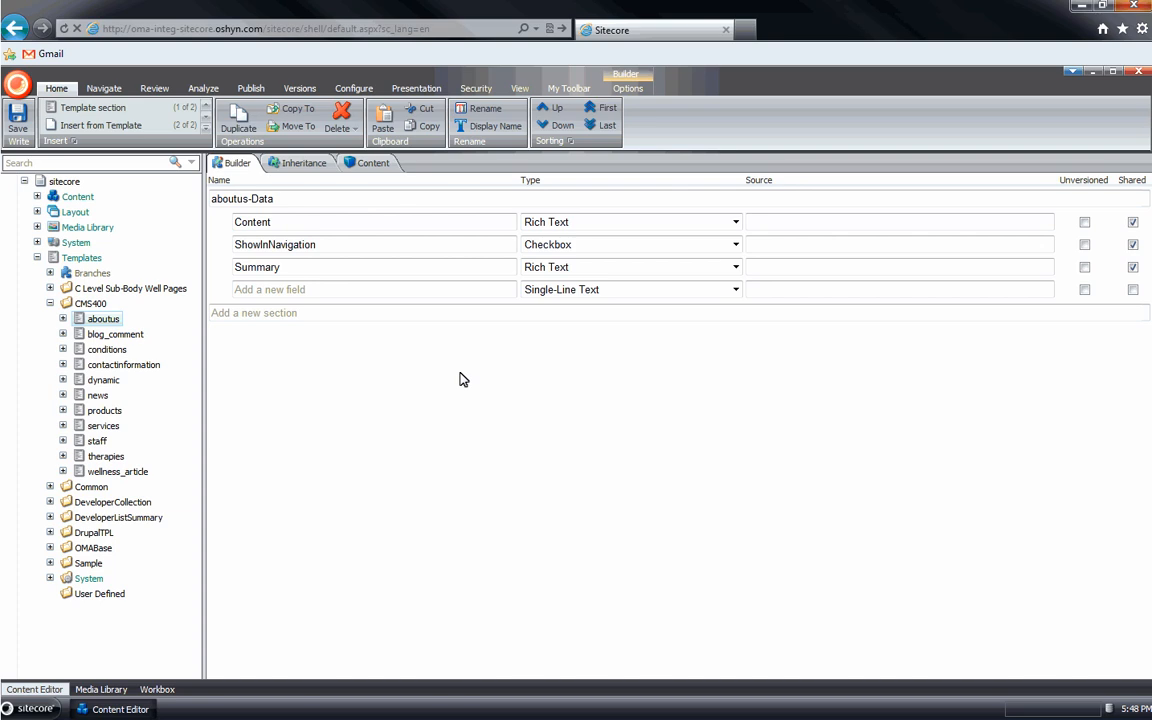
{"action": "mouse_move", "coordinate": [143, 476]}
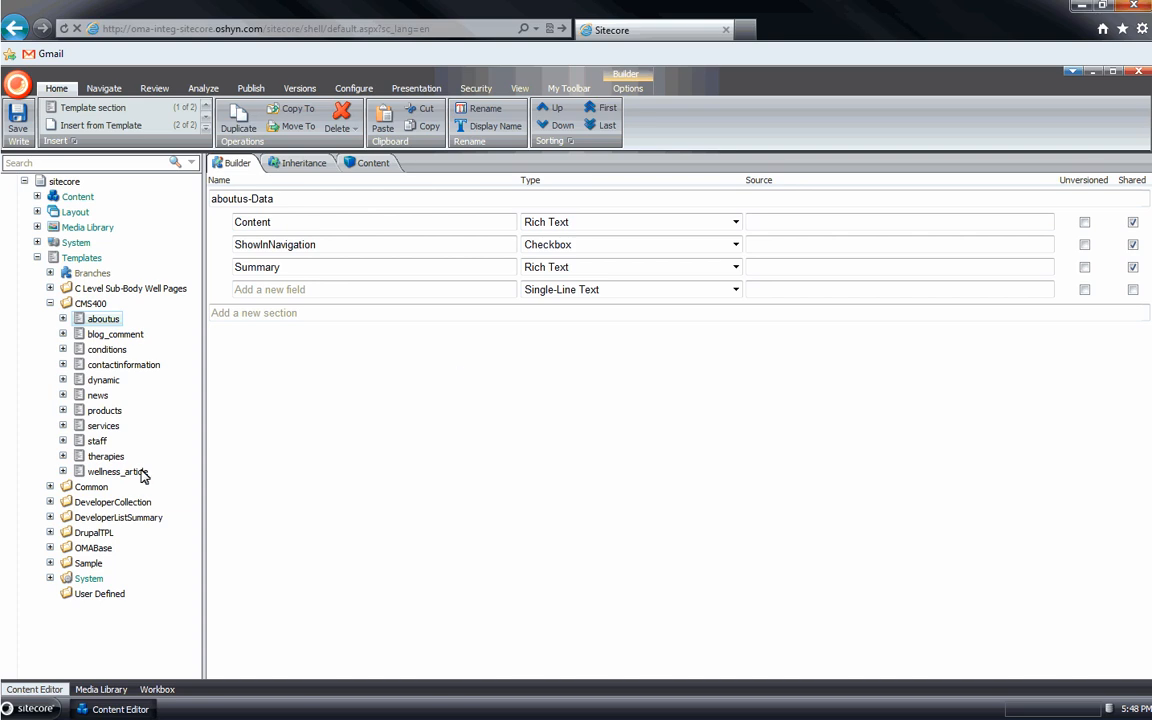
{"action": "left_click", "coordinate": [117, 471]}
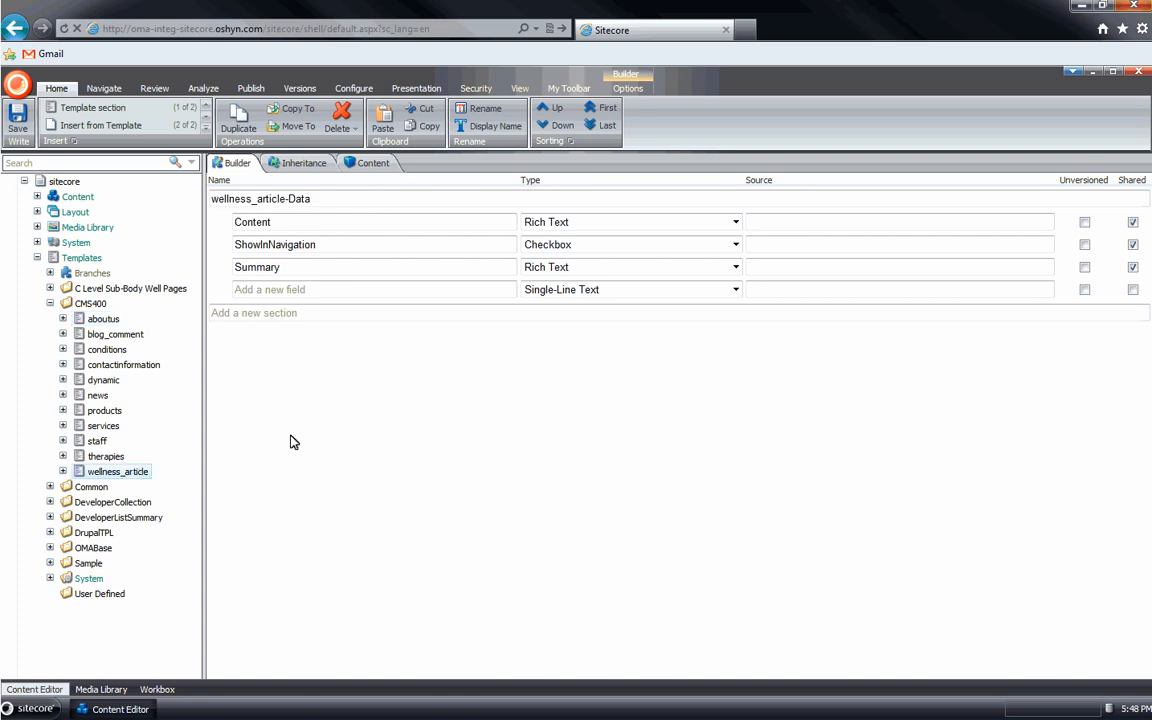